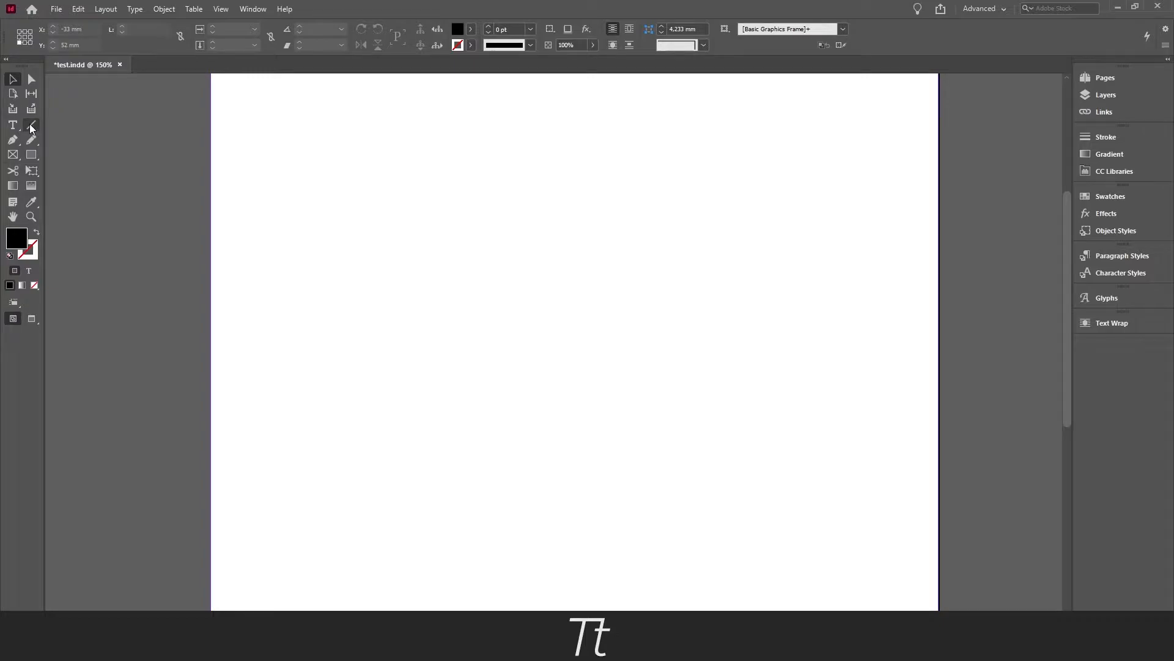
mouse_move(31, 124)
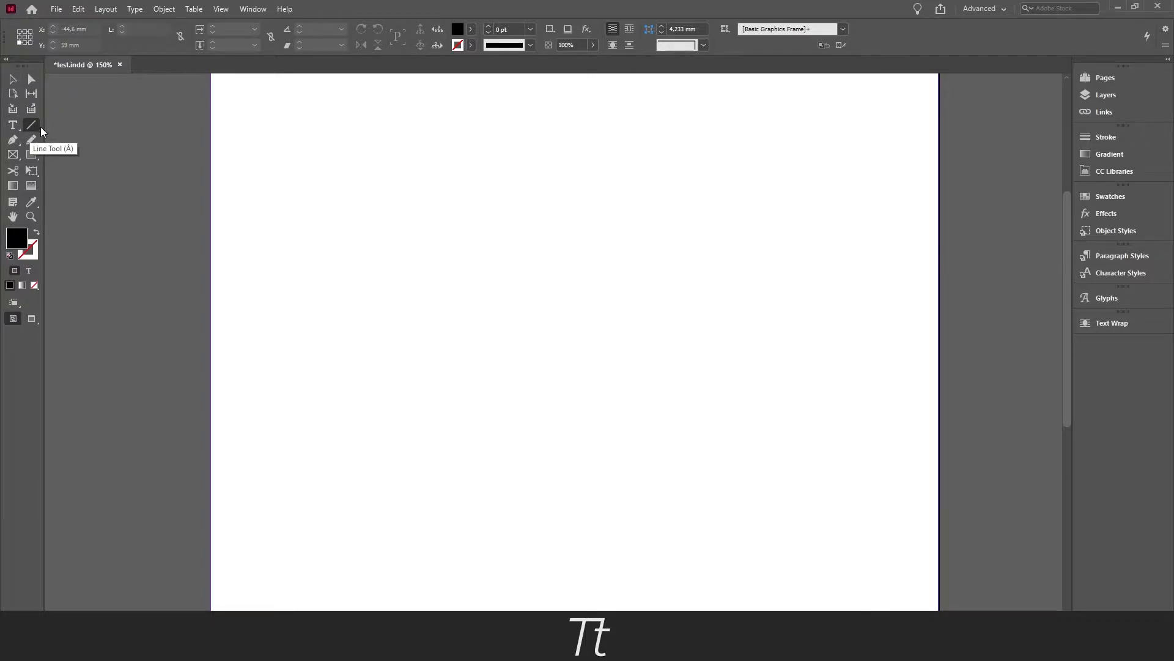
Activate the Line Tool from the Tools panel
click(31, 124)
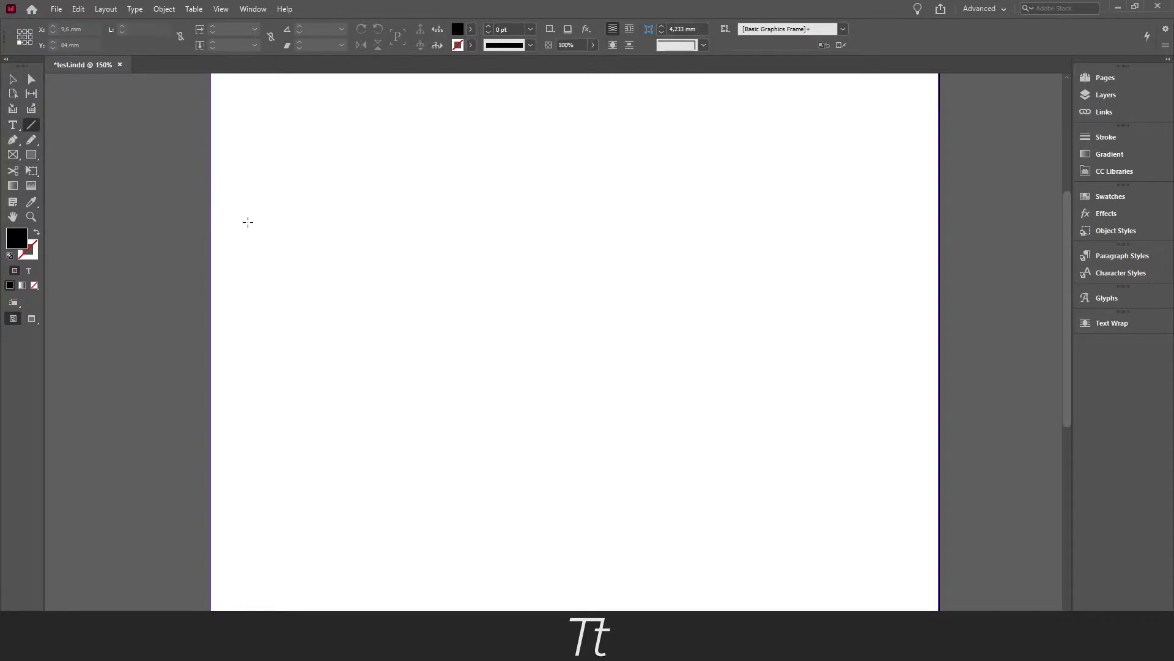
mouse_move(257, 222)
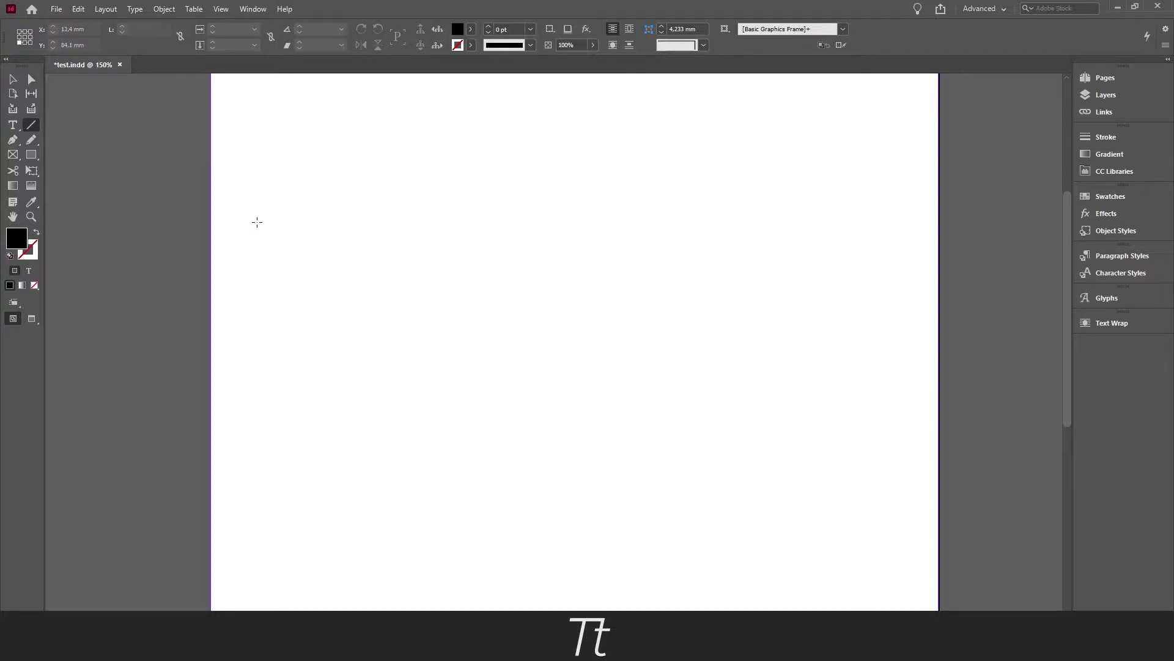
Draw a level horizontal line from the left edge across most of the page width
drag(258, 222, 279, 227)
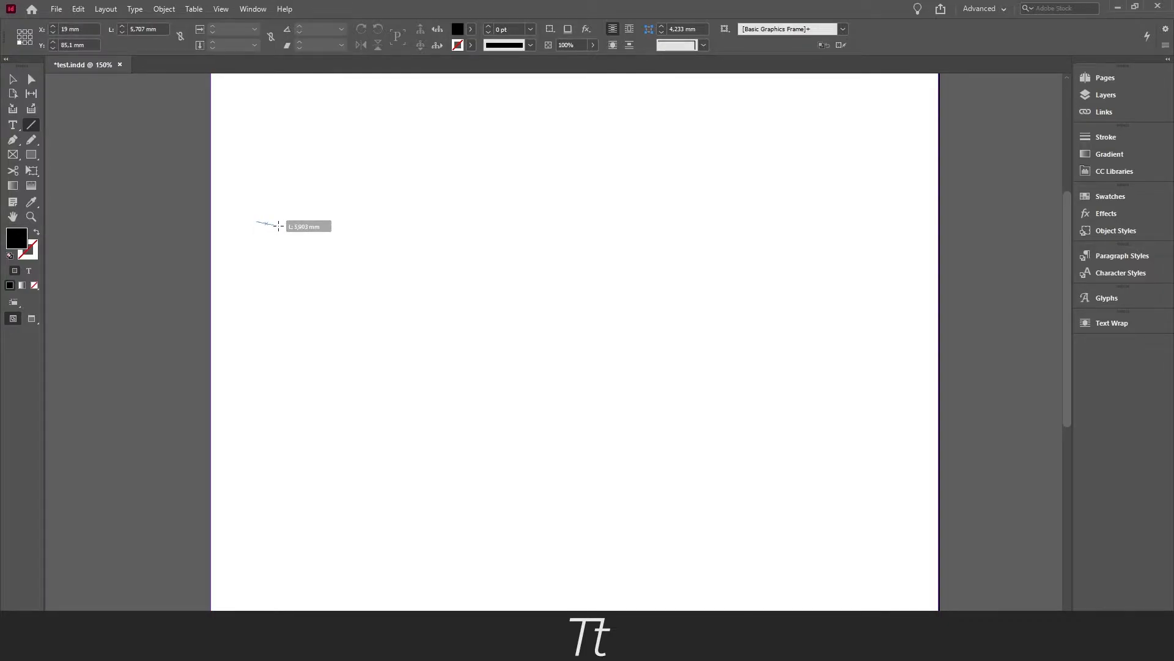
drag(257, 220, 625, 204)
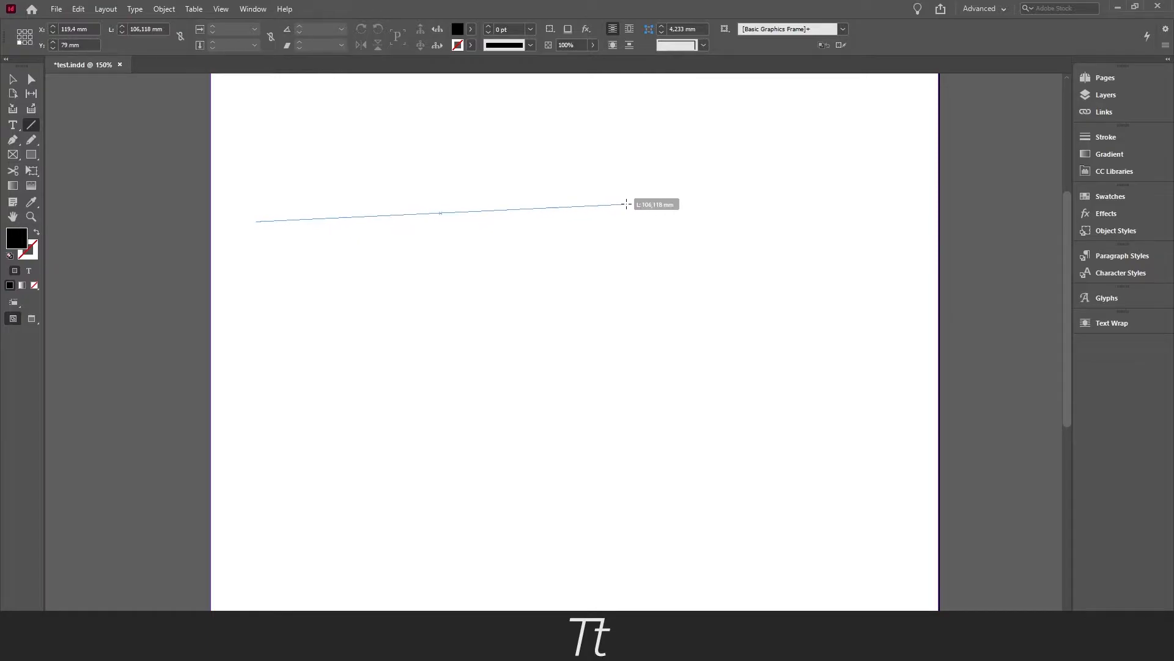
drag(626, 204, 761, 209)
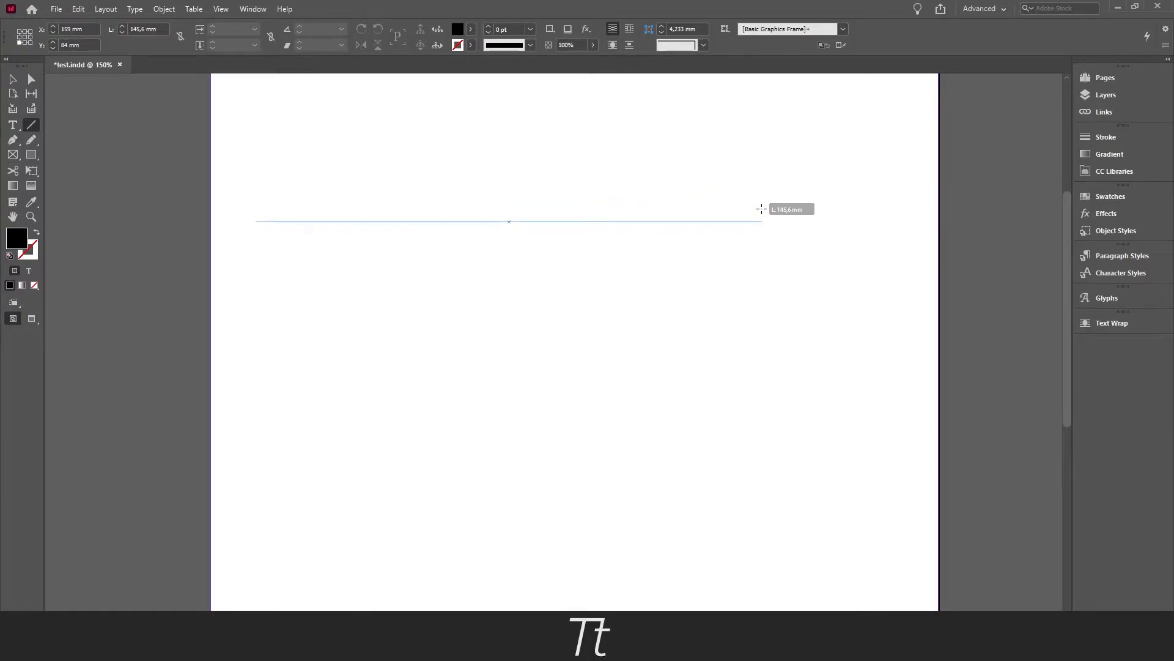
drag(759, 209, 865, 208)
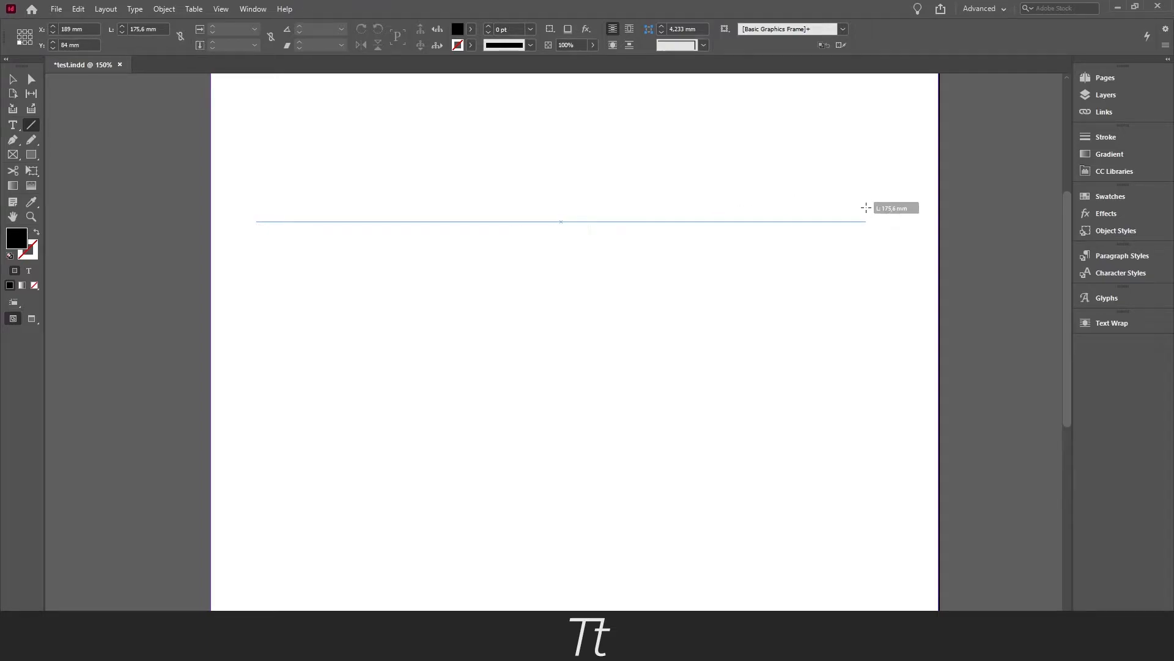
drag(865, 208, 852, 208)
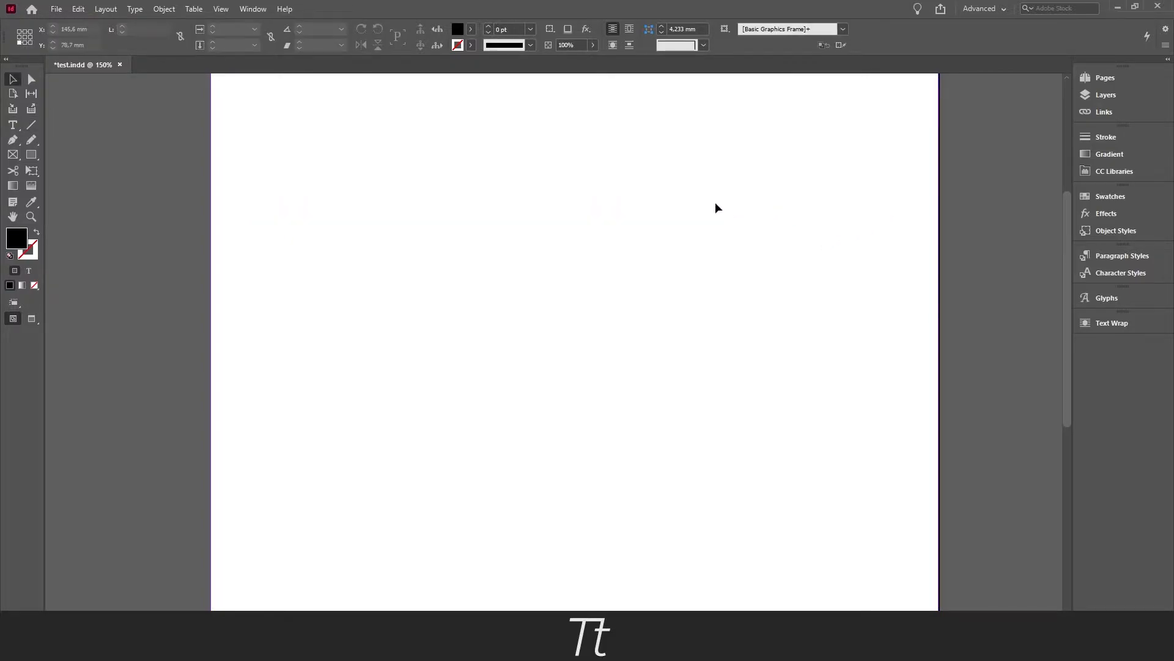
Select the drawn horizontal line as an object with the Selection Tool
drag(257, 222, 851, 221)
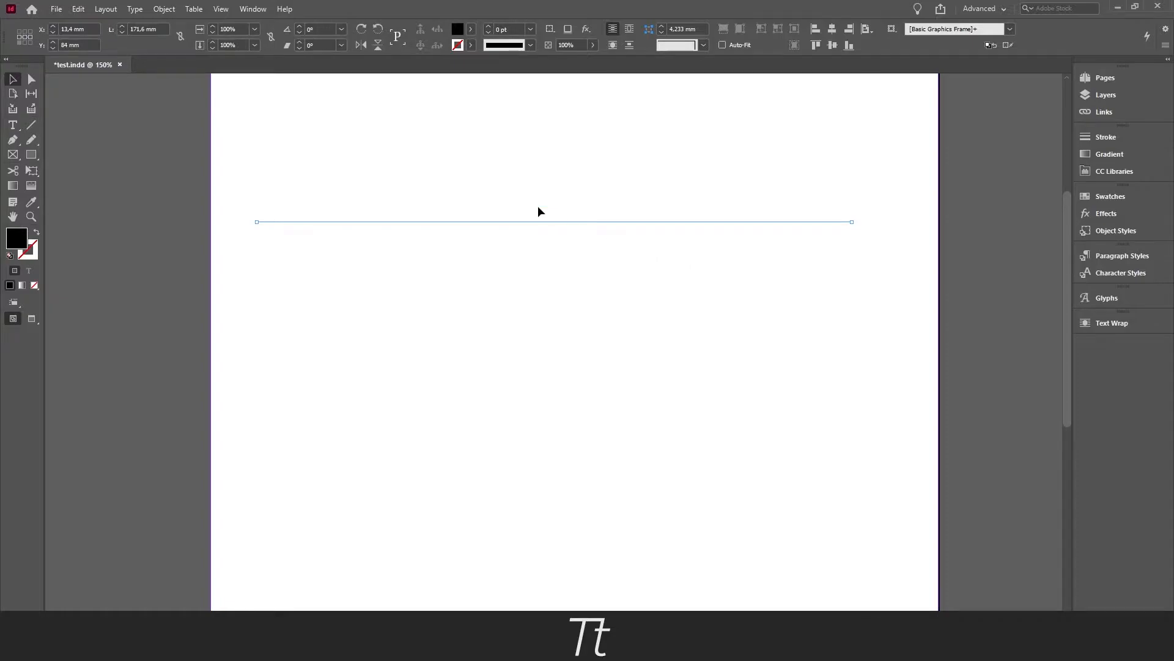
mouse_move(586, 246)
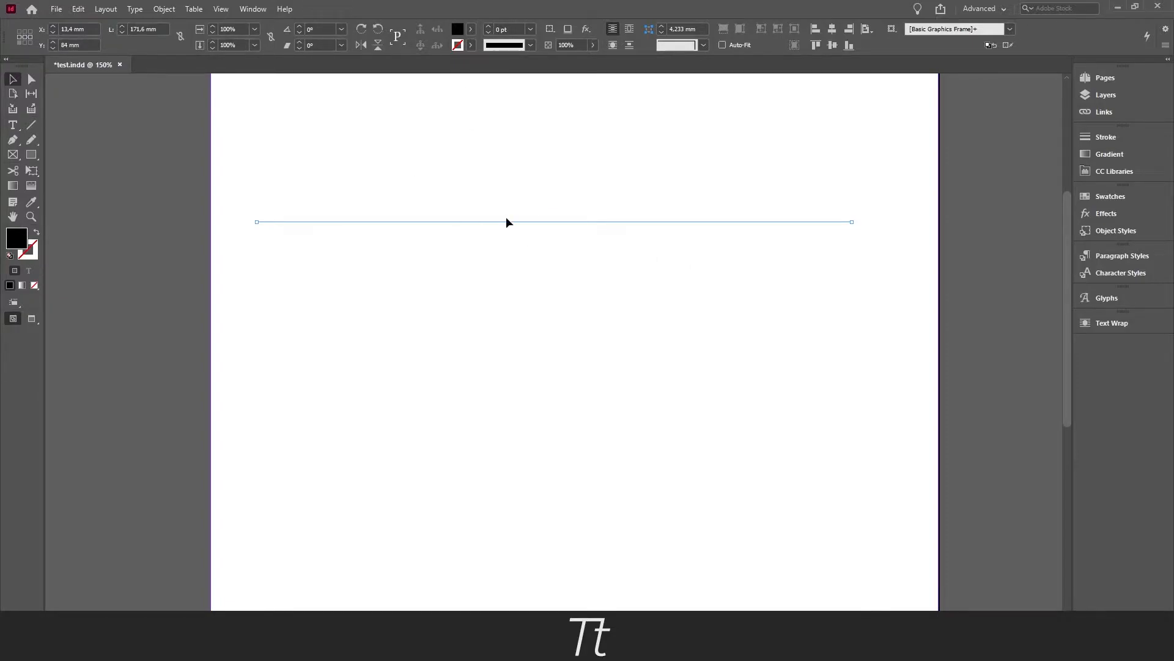
mouse_move(418, 219)
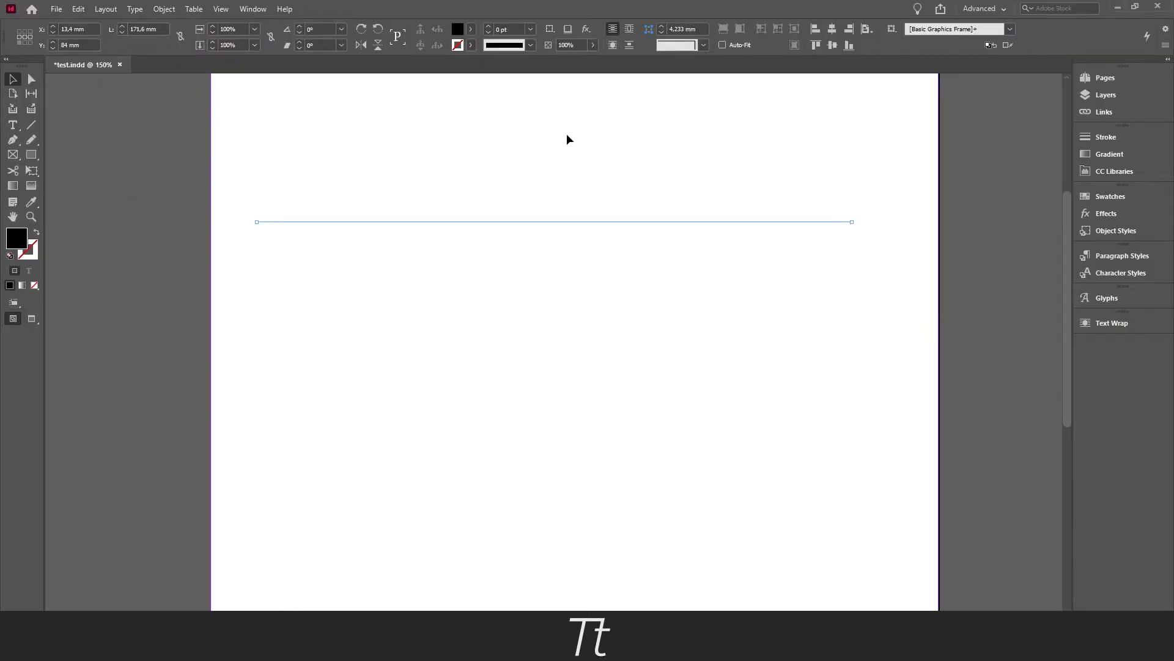
Show the Stroke panel and pull it out to float beside the page
click(1106, 137)
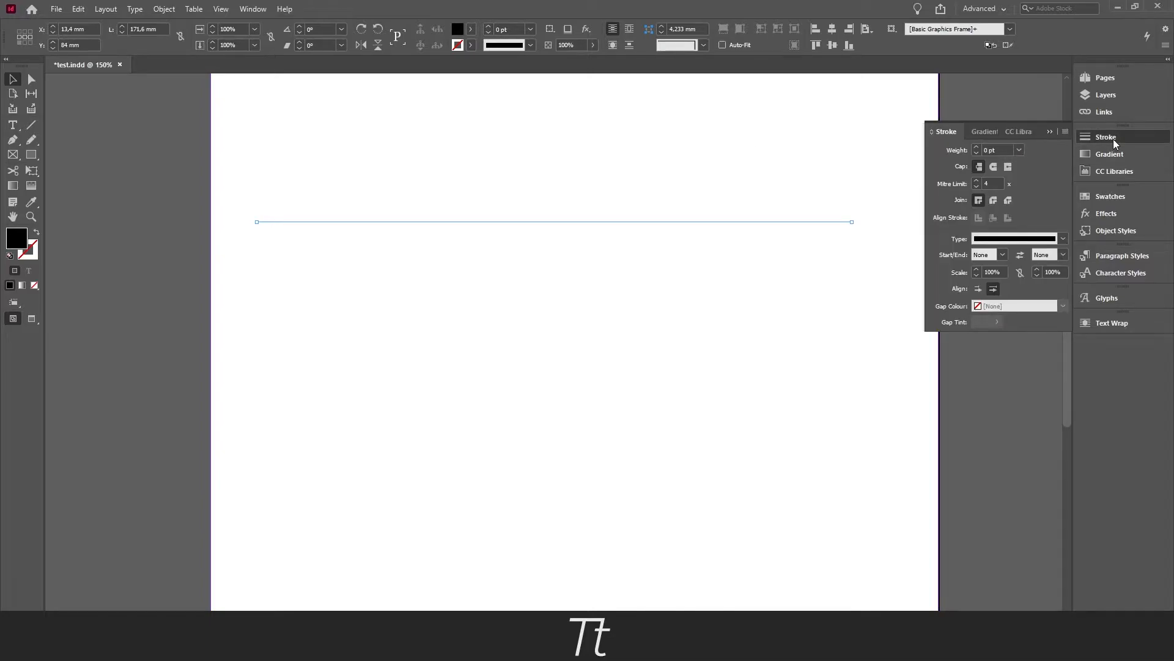
click(252, 9)
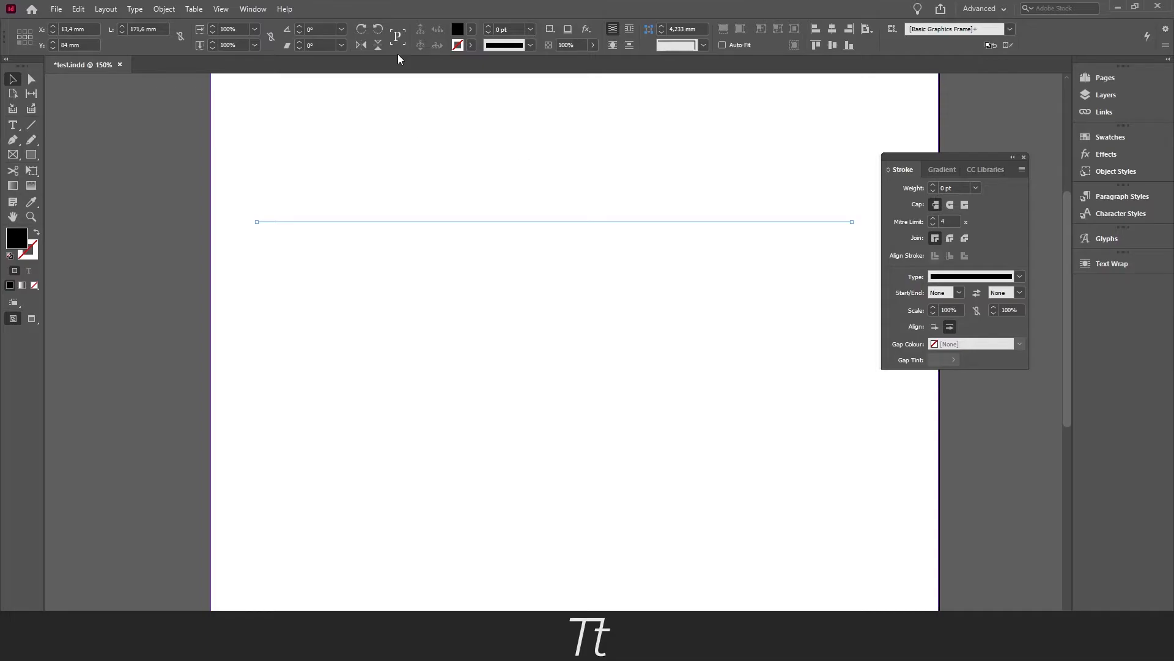
mouse_move(408, 189)
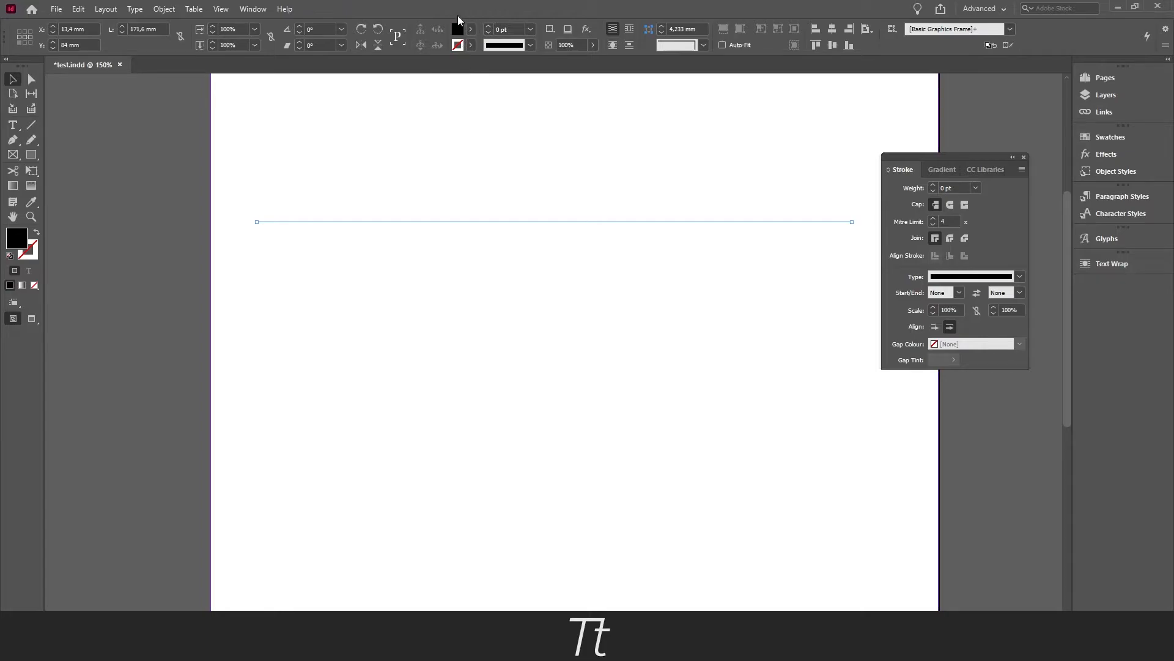
click(458, 44)
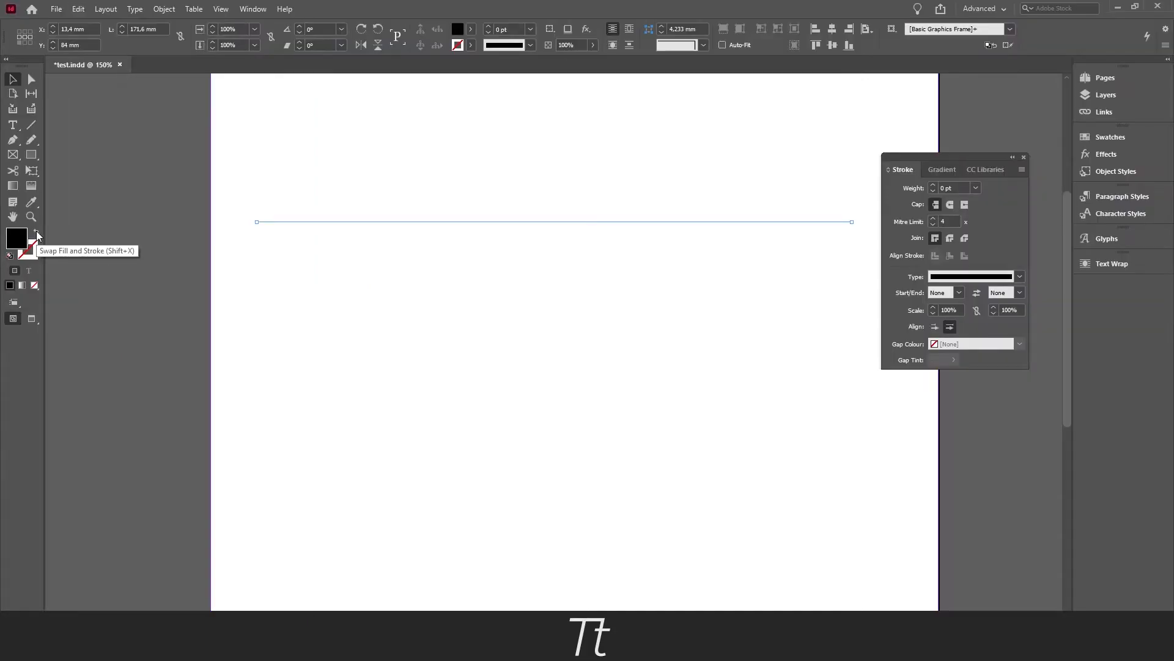
mouse_move(35, 234)
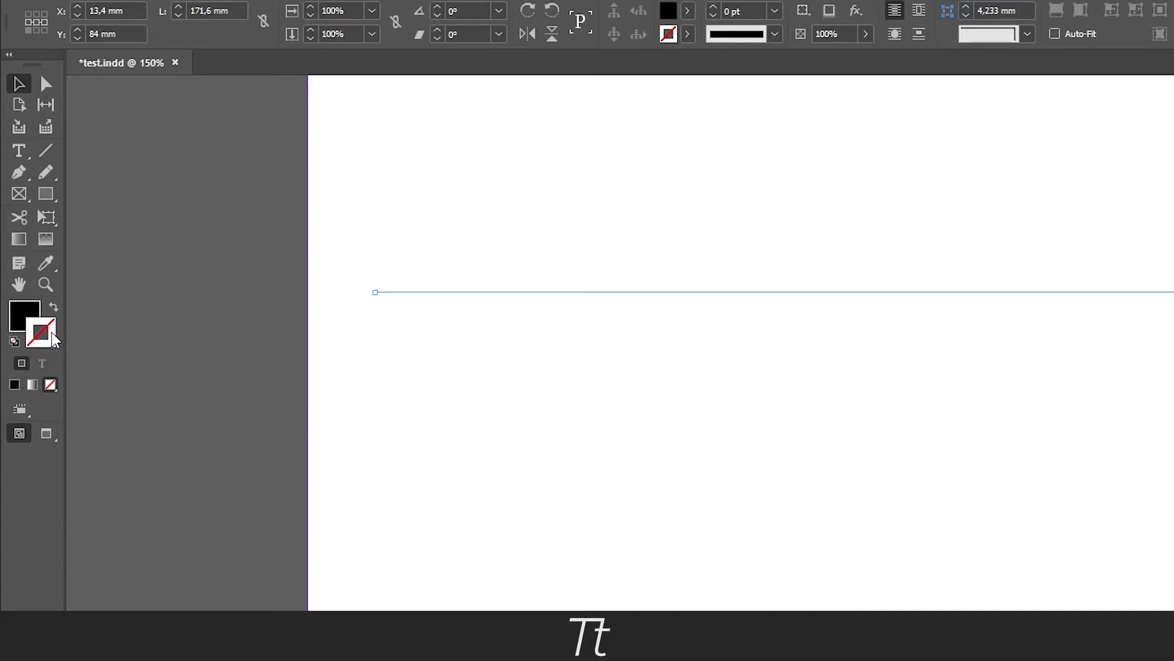
mouse_move(122, 350)
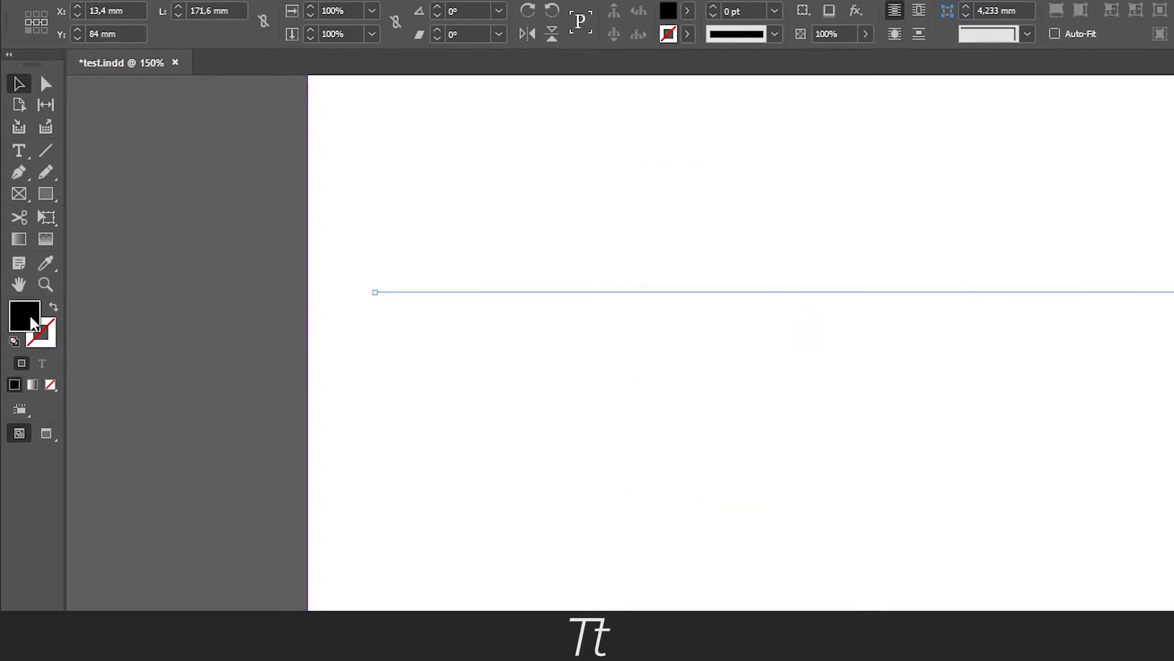
mouse_move(54, 315)
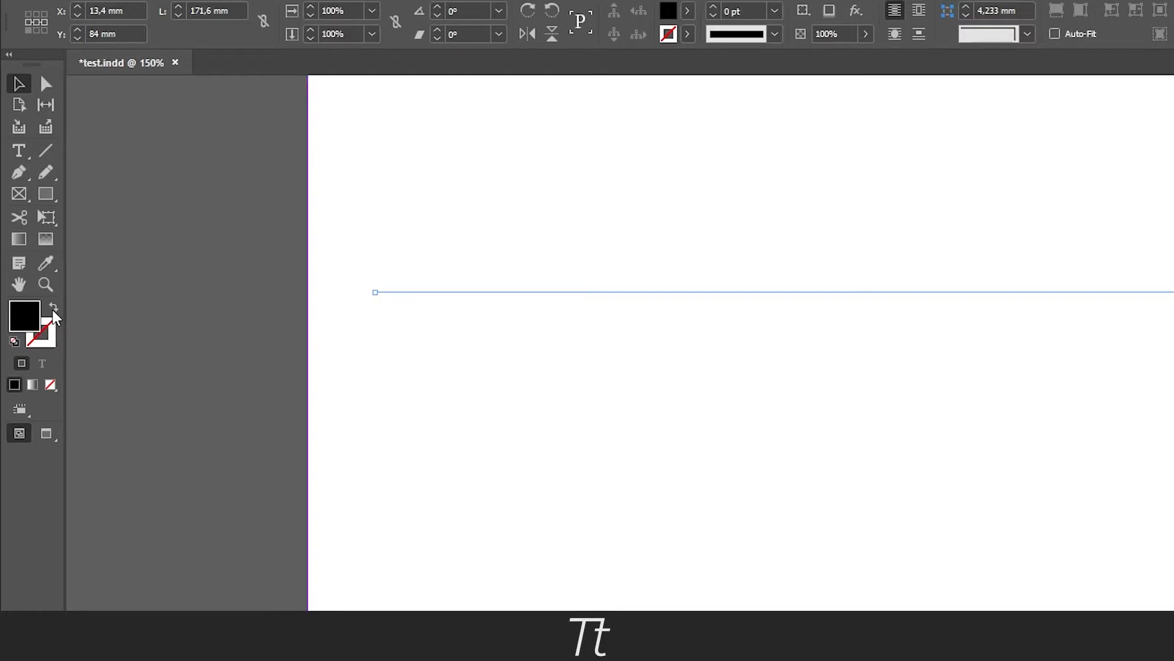
mouse_move(54, 311)
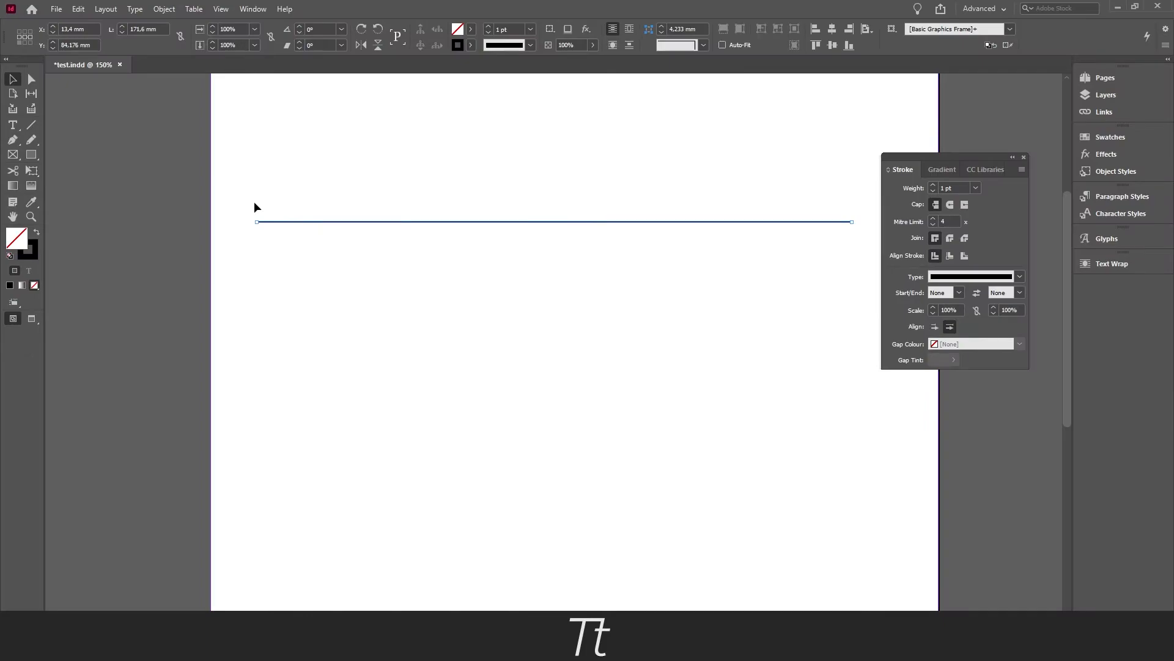
mouse_move(521, 274)
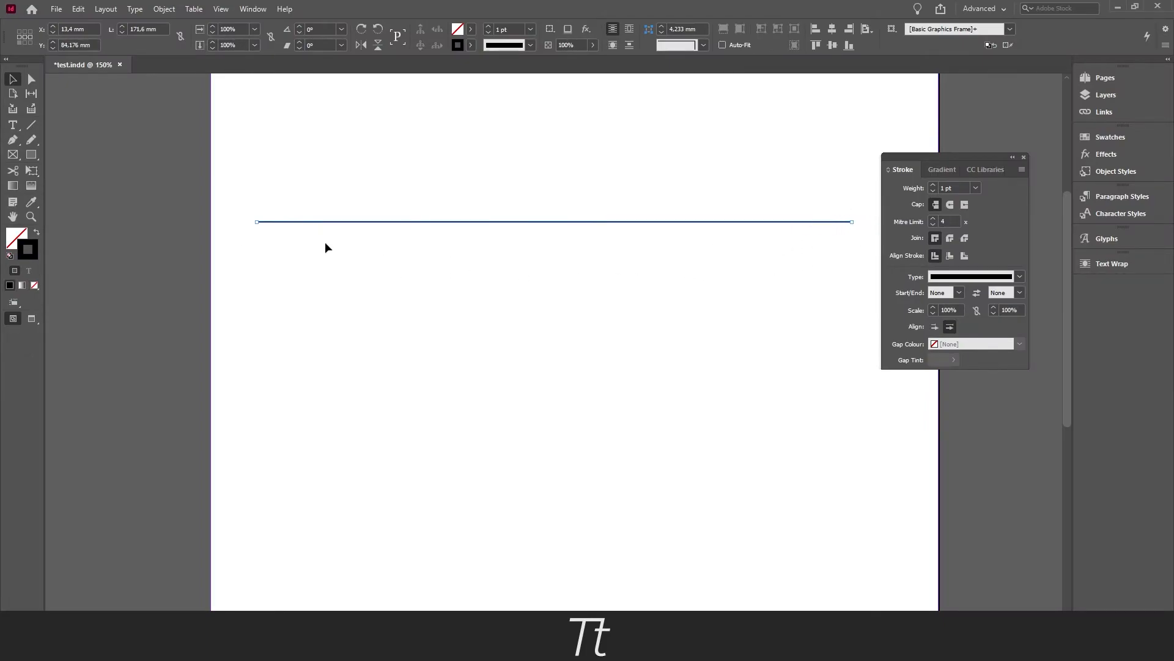
mouse_move(406, 235)
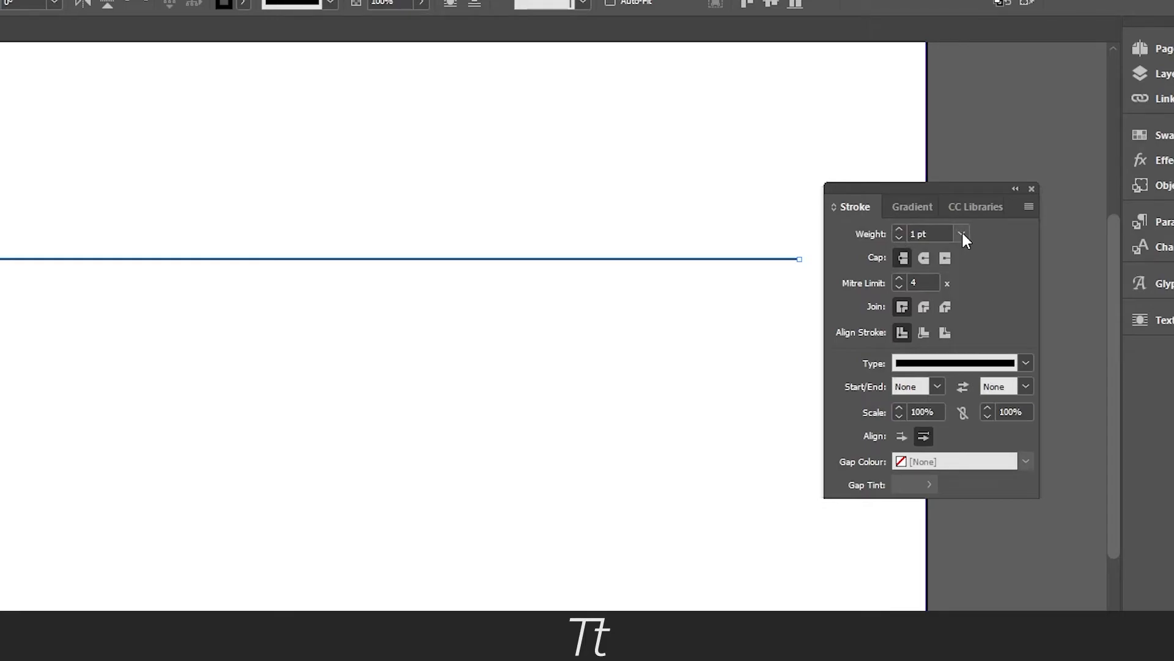
Set the line's stroke Weight to 5 pt in the Stroke panel
click(966, 234)
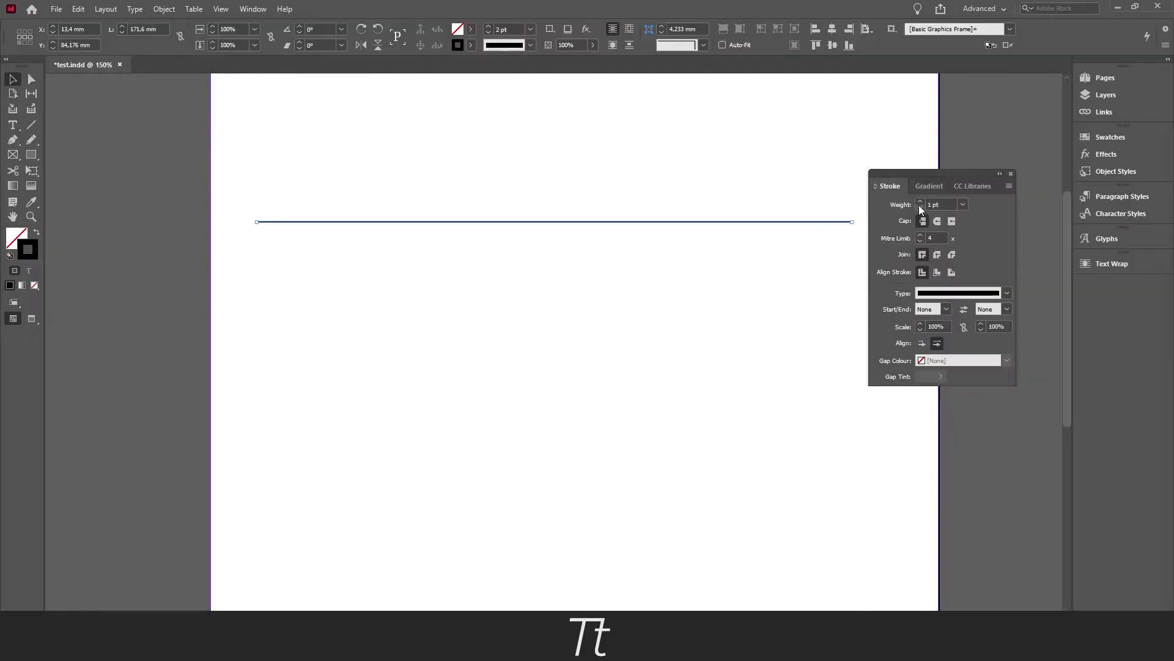
click(920, 201)
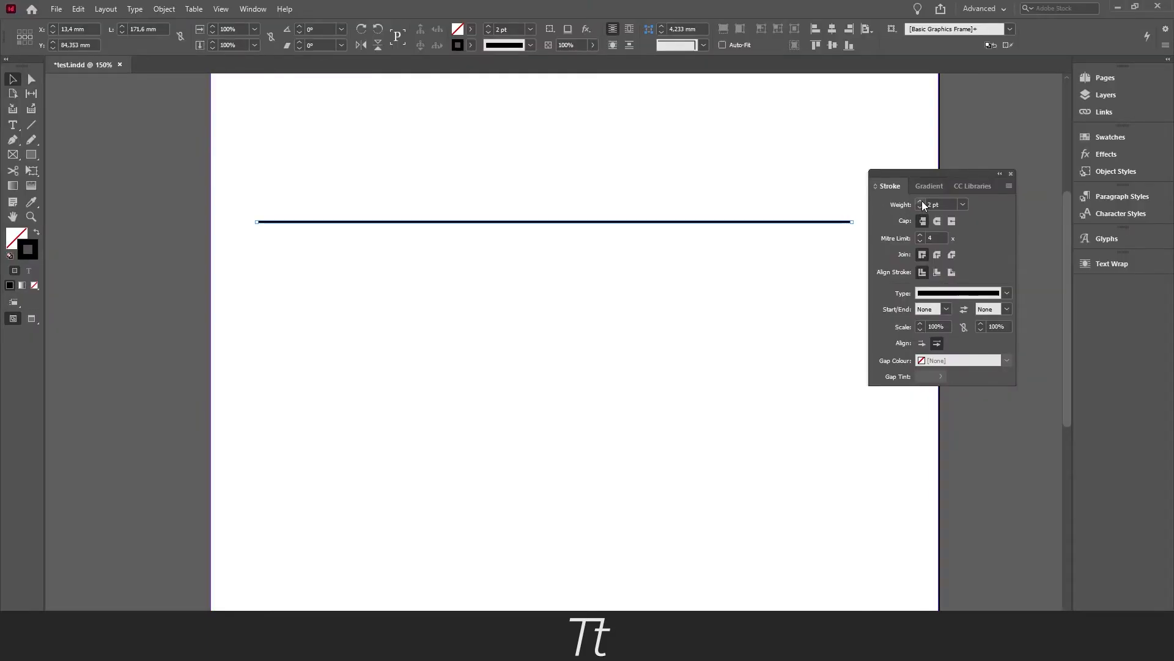
text(5 pt)
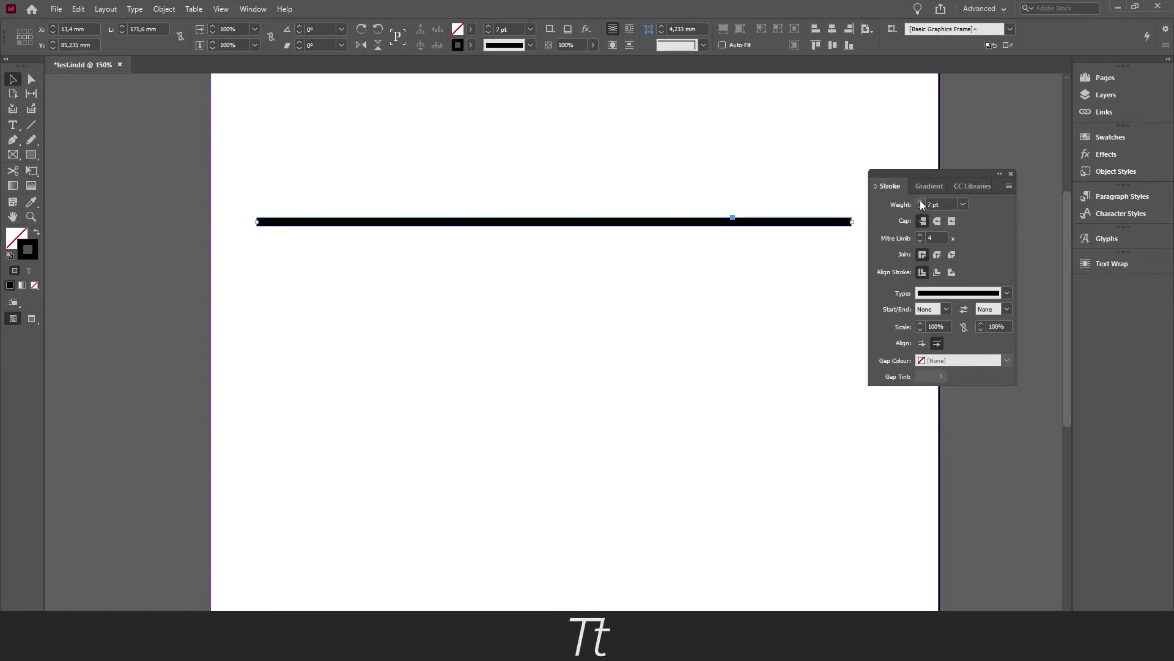
click(920, 206)
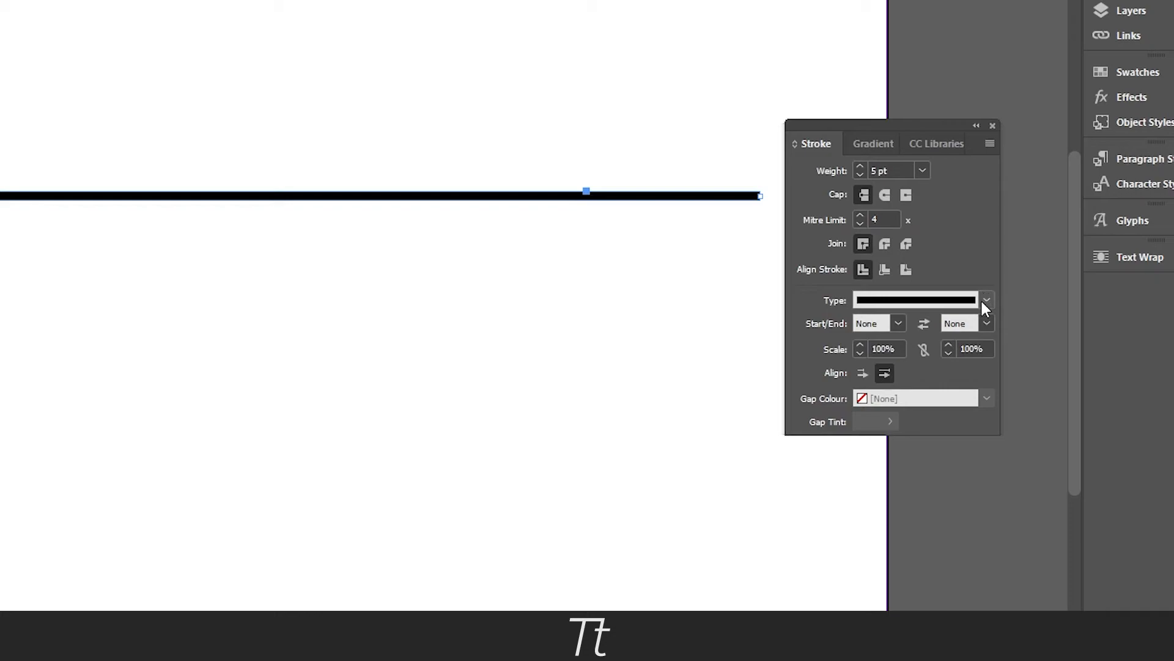
click(986, 301)
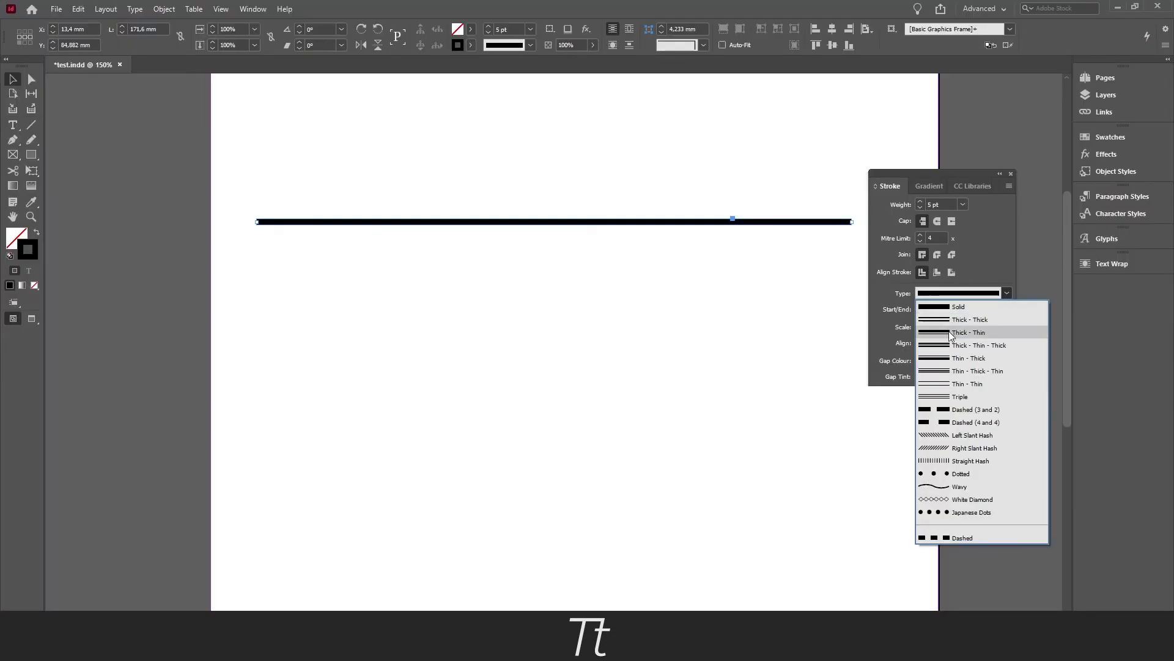
mouse_move(959, 331)
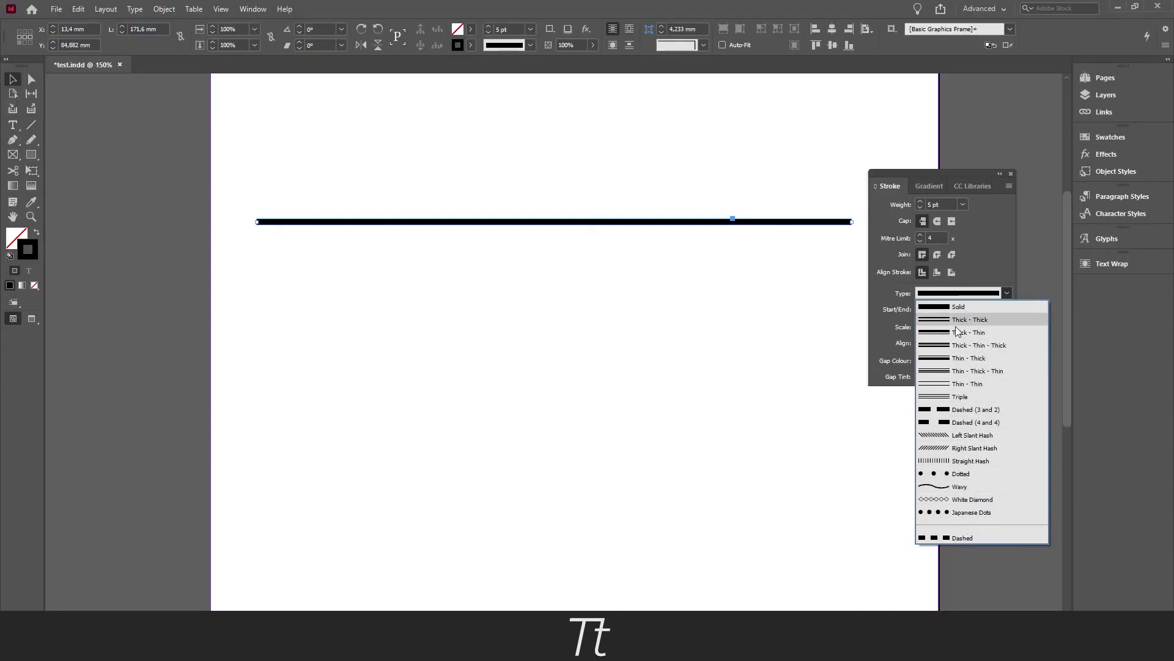
click(963, 537)
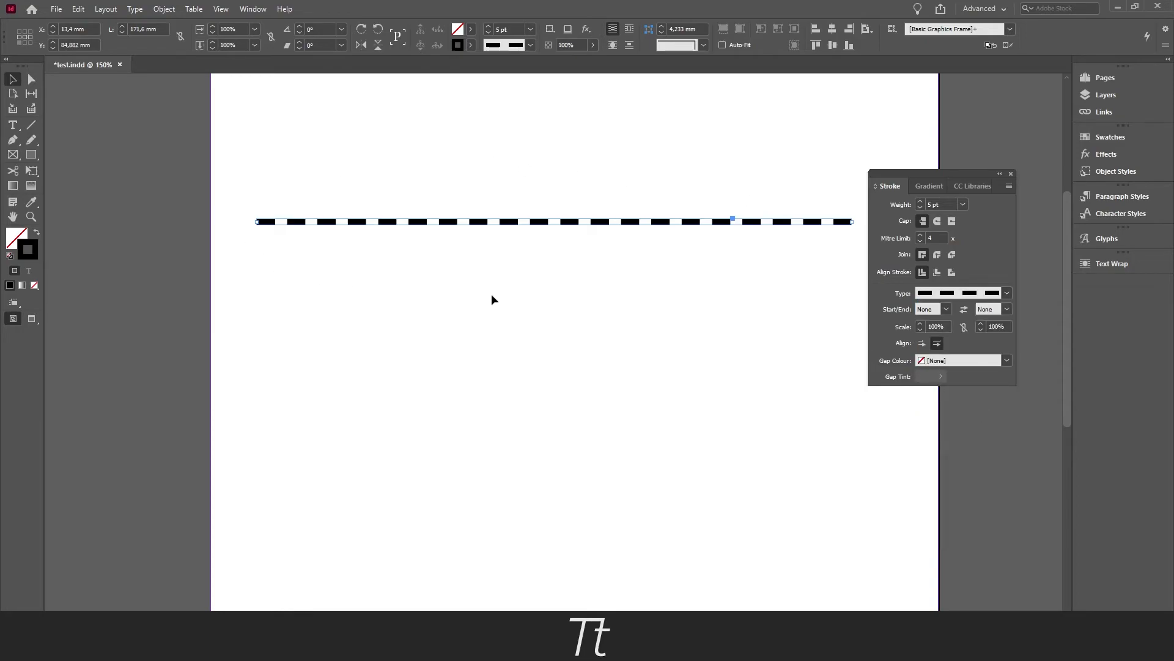
click(1005, 294)
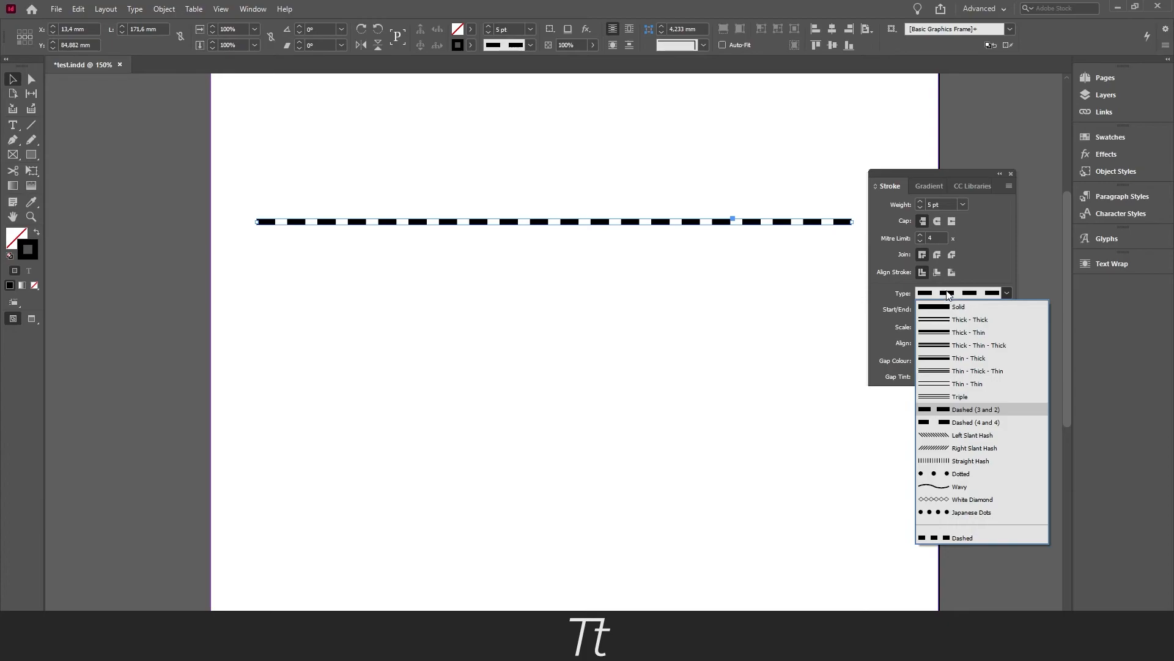
click(961, 474)
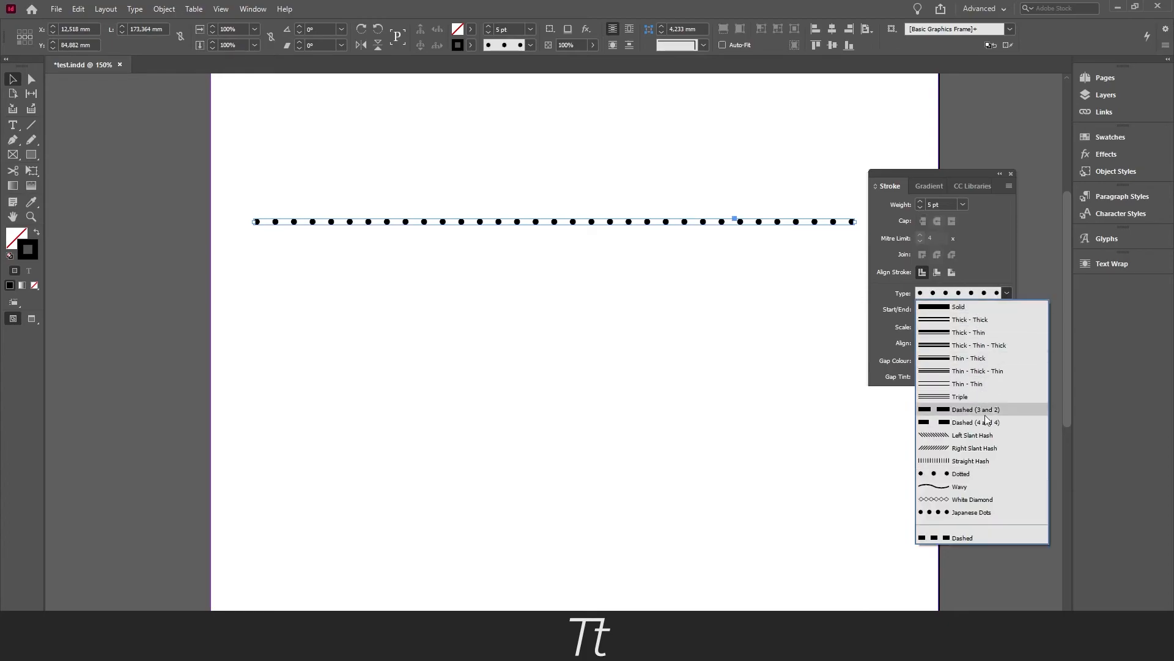
click(959, 486)
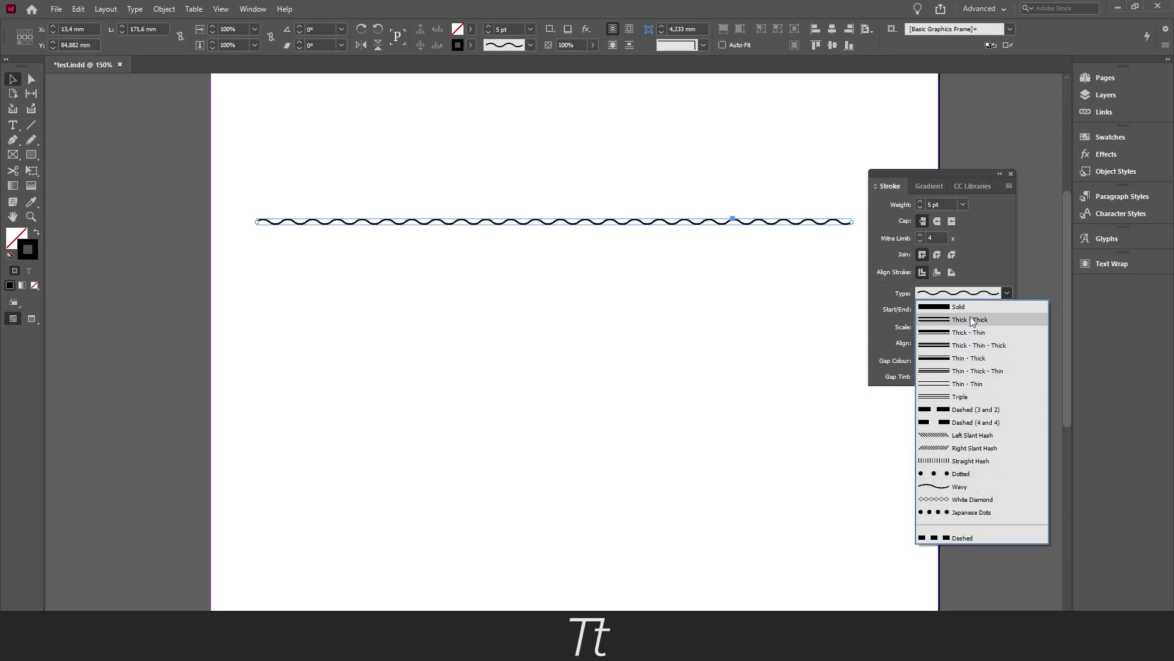
click(960, 305)
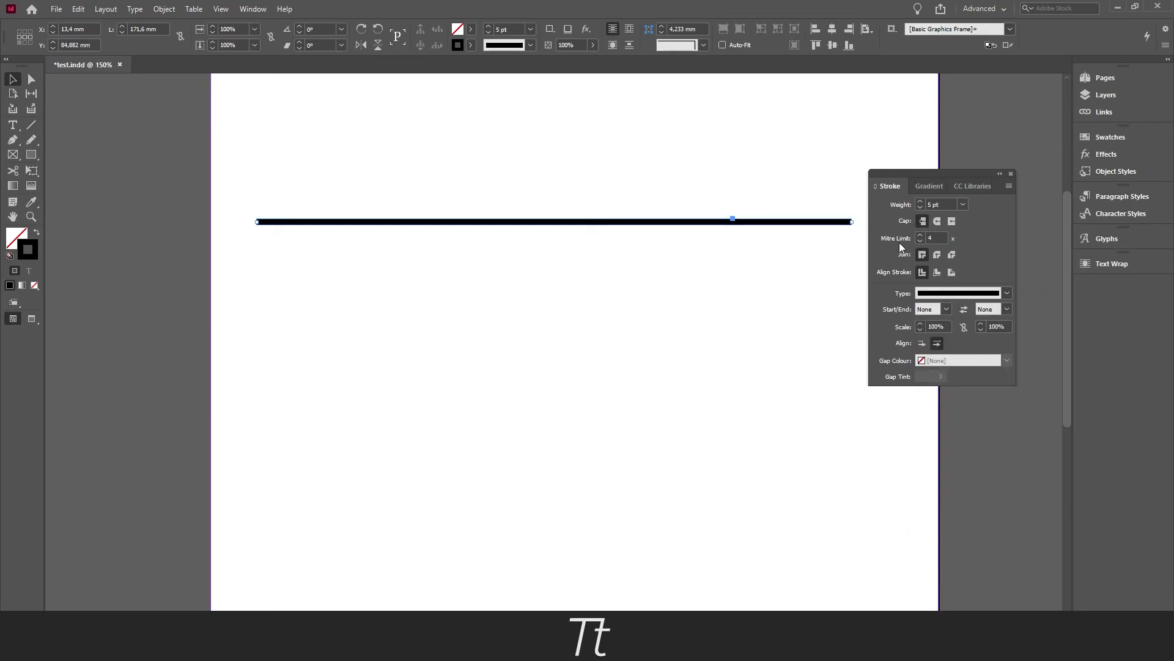
mouse_move(244, 212)
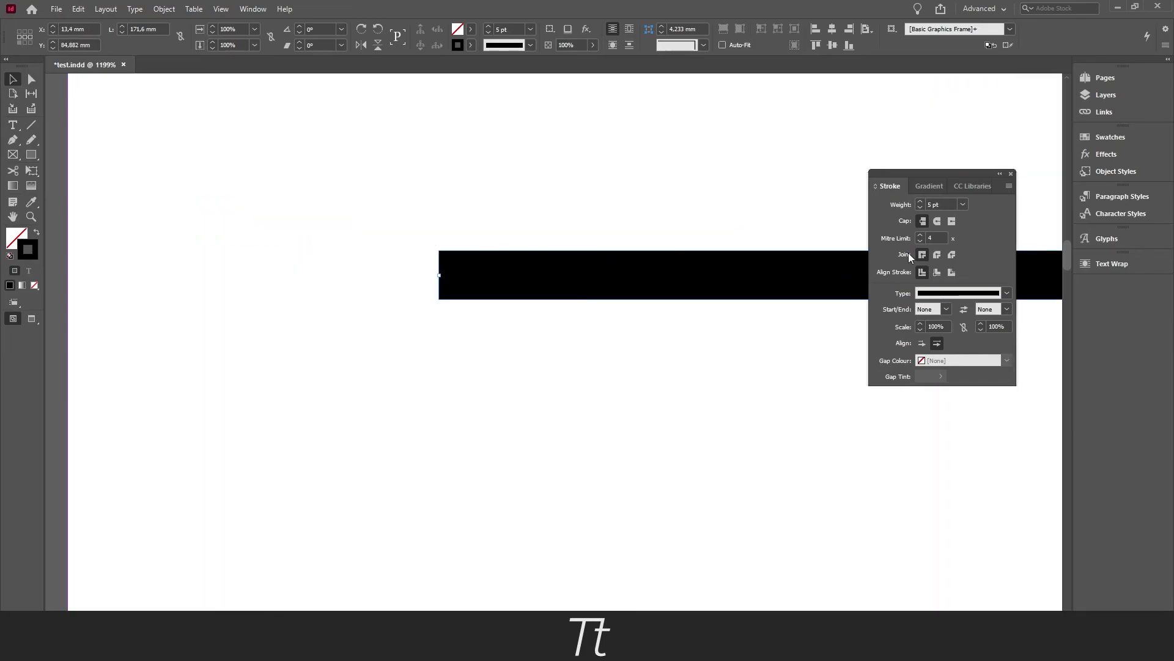
mouse_move(937, 220)
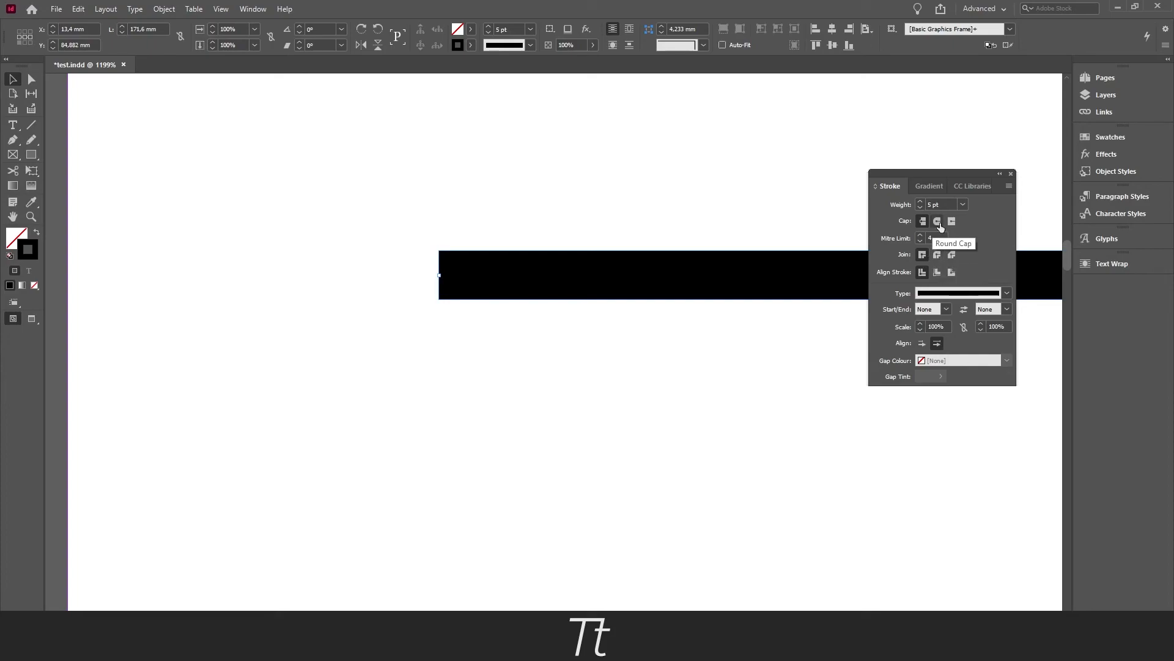
Apply Round Cap to the 5 pt line and move the Stroke panel nearer the page
click(937, 220)
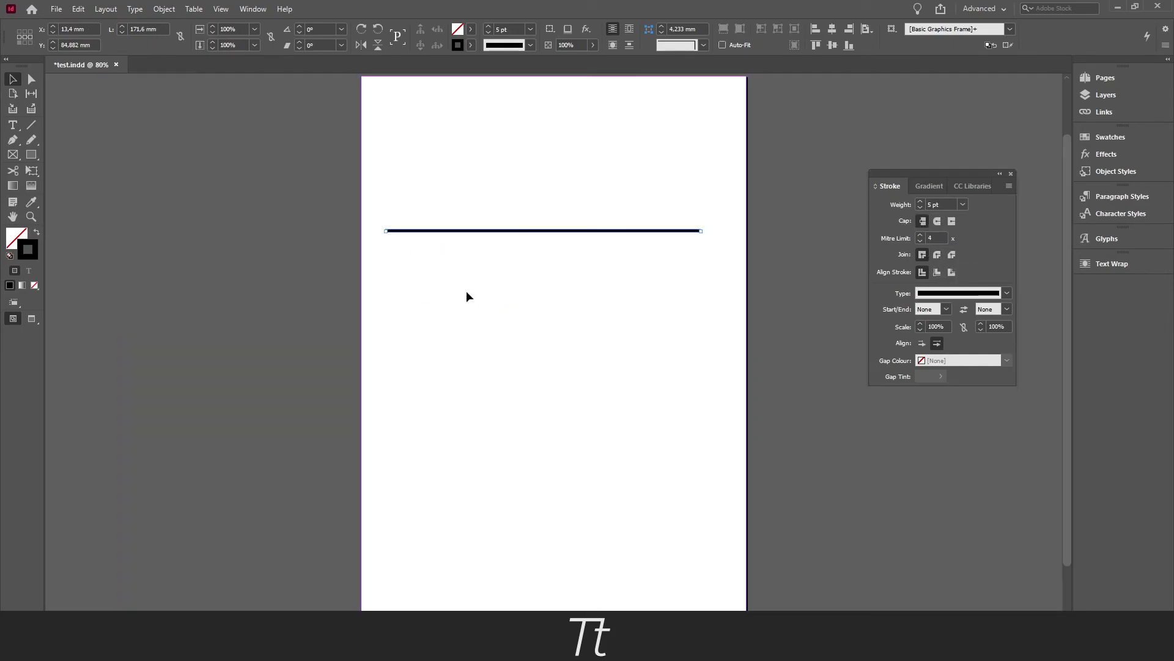
drag(888, 174, 861, 179)
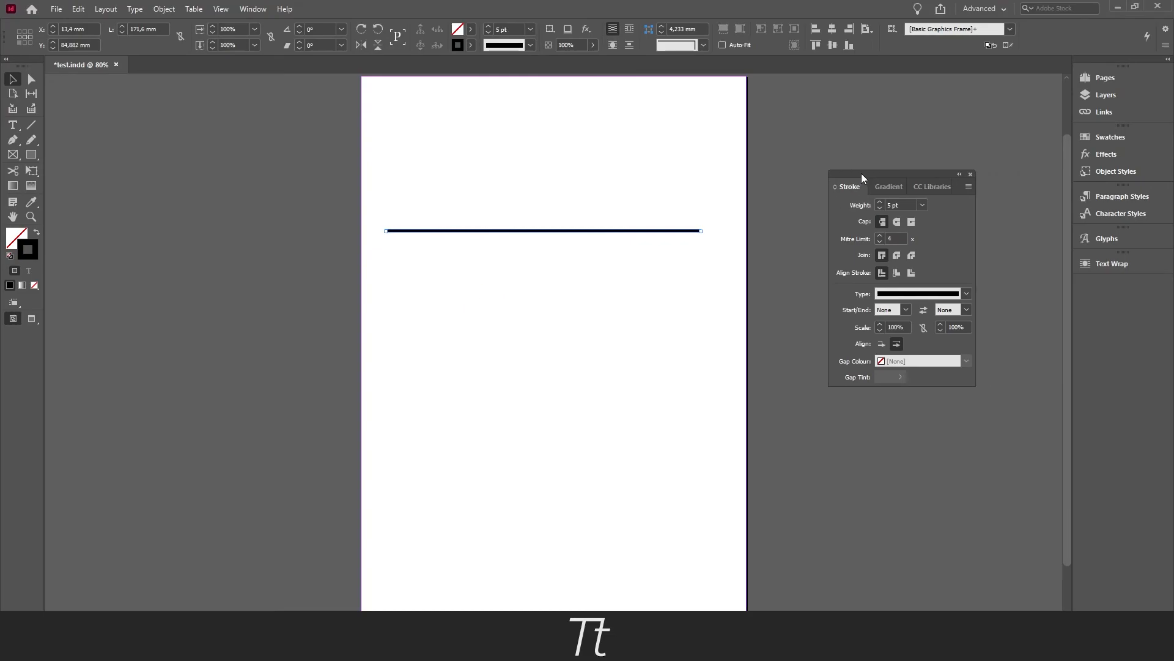
drag(864, 178, 843, 177)
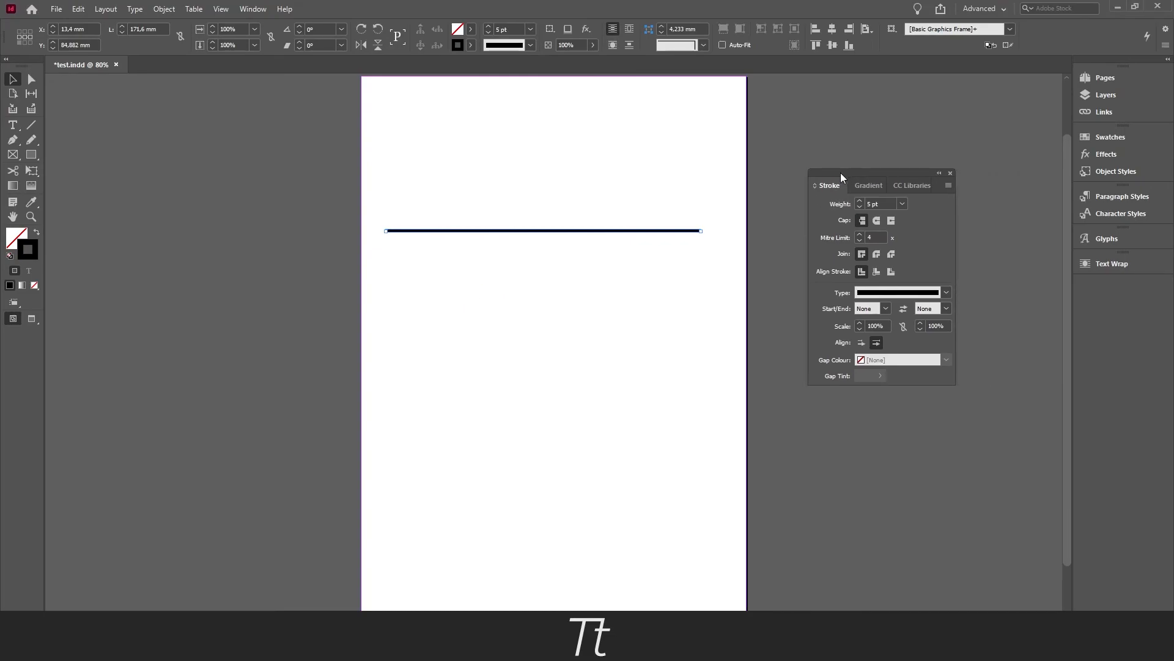